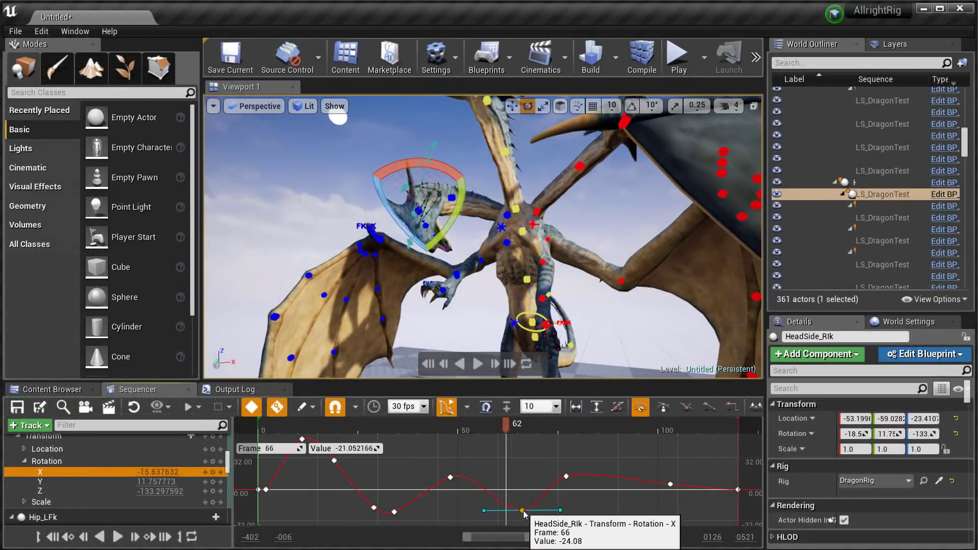
- Lower the HeadSide_Rik Rotation X key at frame 66 to about -24
drag(516, 423, 467, 423)
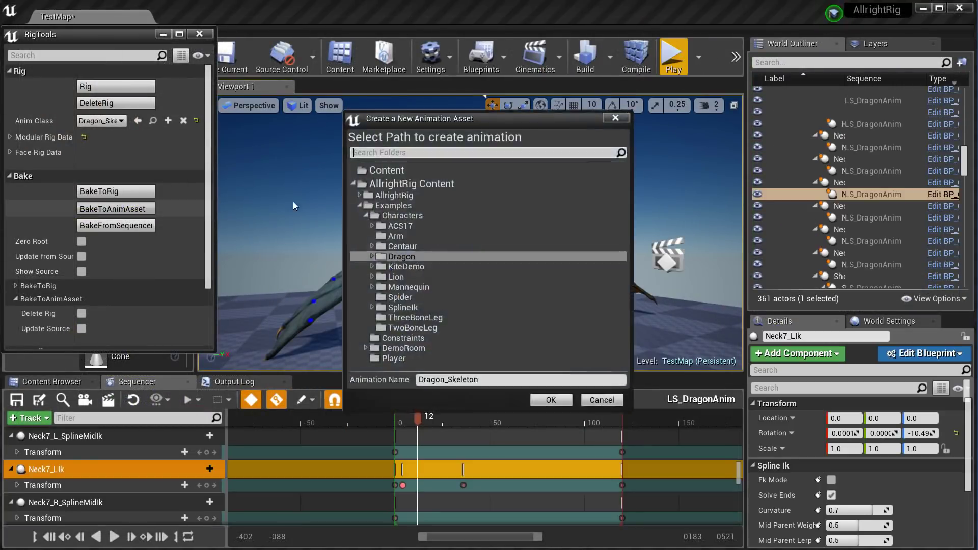
- Bake the dragon animation to the Dragon folder as Dragon_Skeleton, then bake the ACS17 rig in TestMap
click(550, 400)
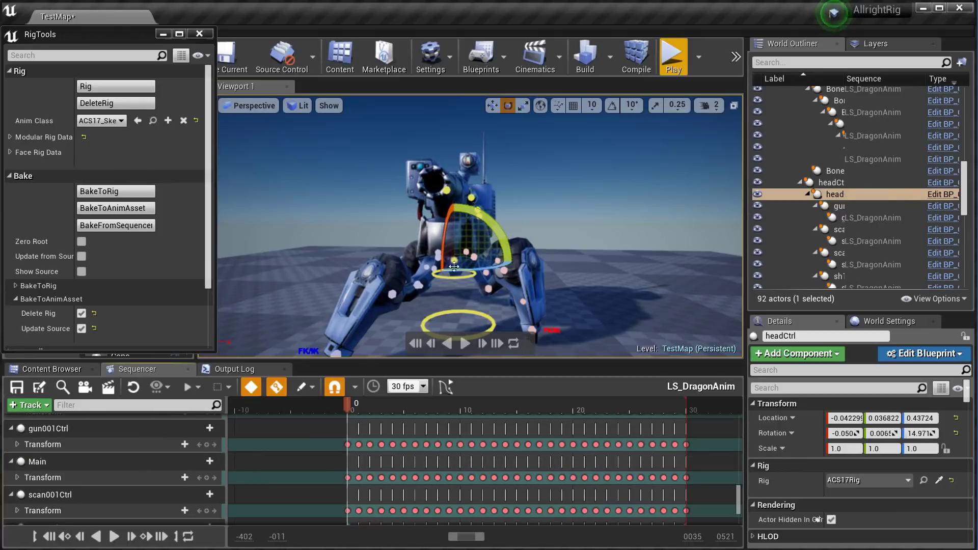
click(115, 208)
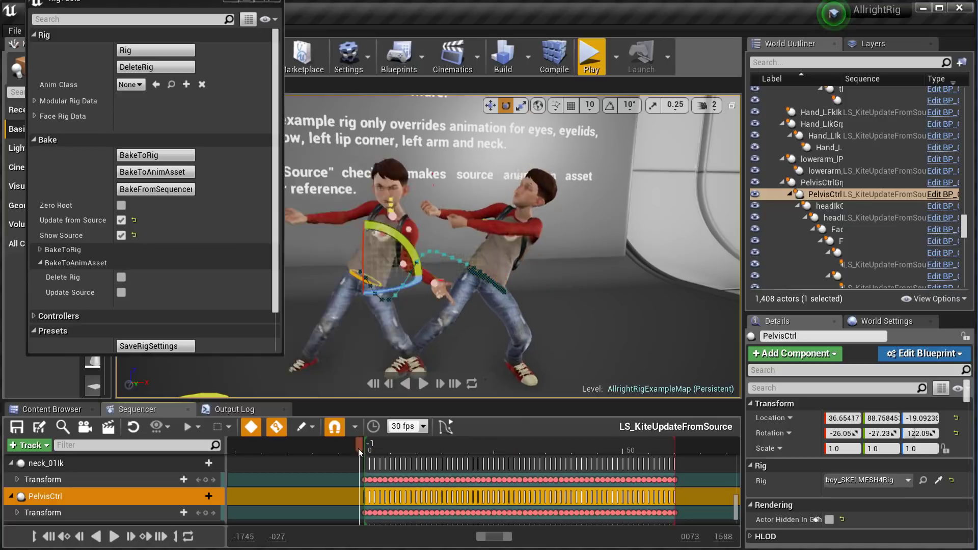
- Scrub the LS_KiteUpdateFromSource sequence so the boy rig plays beside the source character
drag(369, 443, 506, 443)
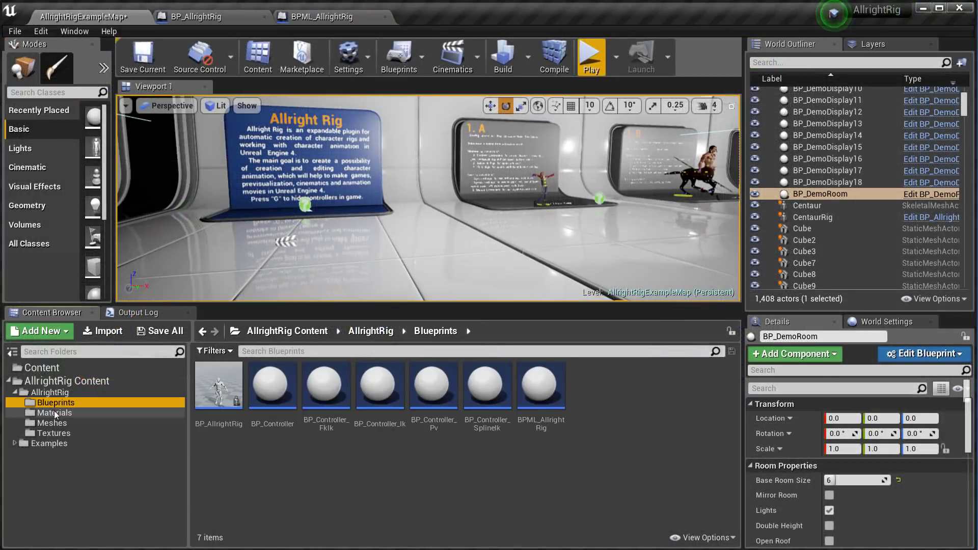
- Show the AllrightRig Textures folder listing six constraint and controller textures
click(55, 433)
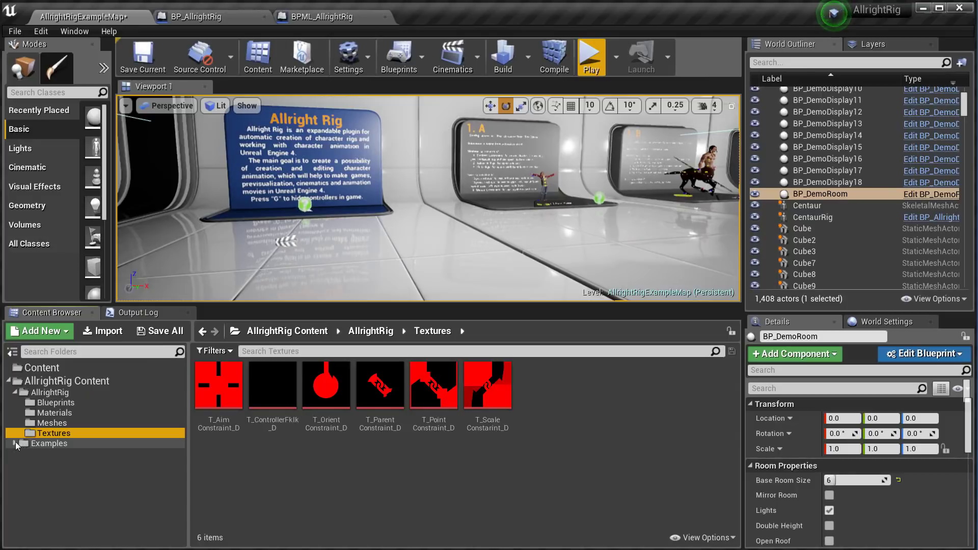